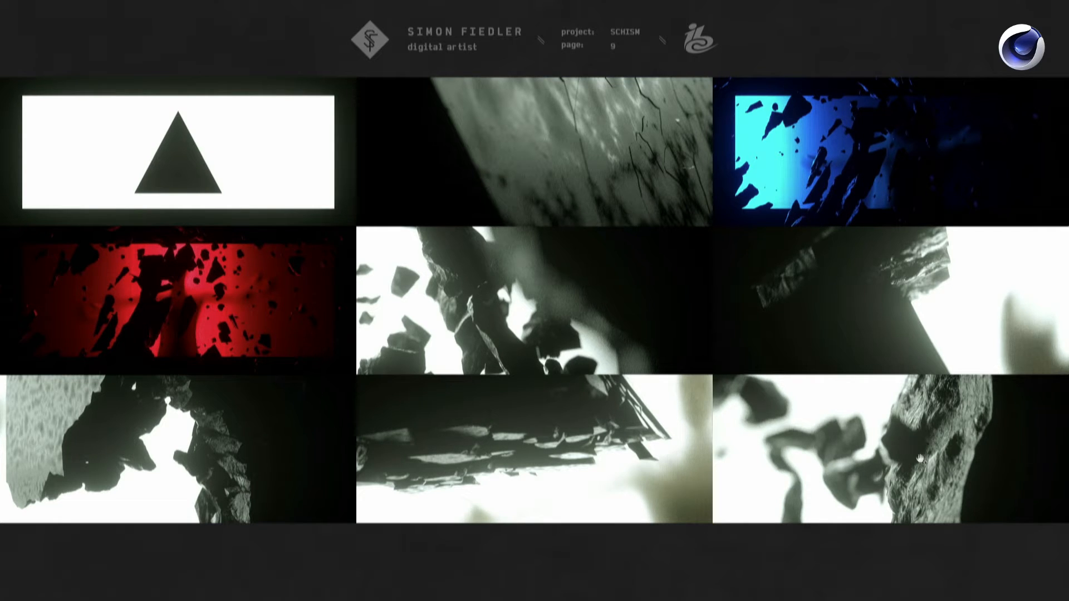
{"action": "mouse_move", "coordinate": [545, 335]}
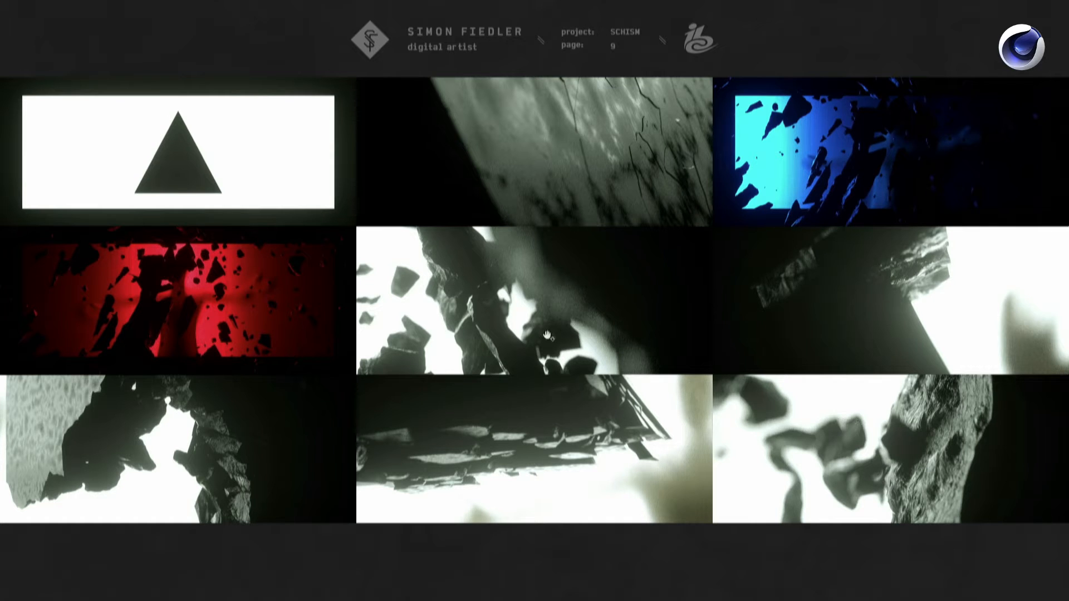
{"action": "mouse_move", "coordinate": [865, 158]}
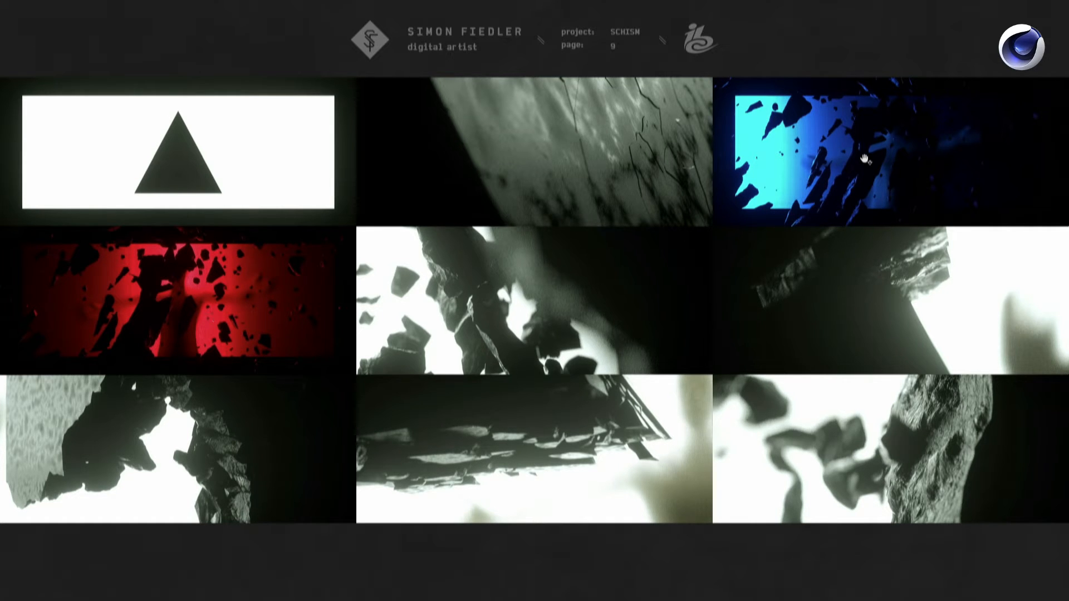